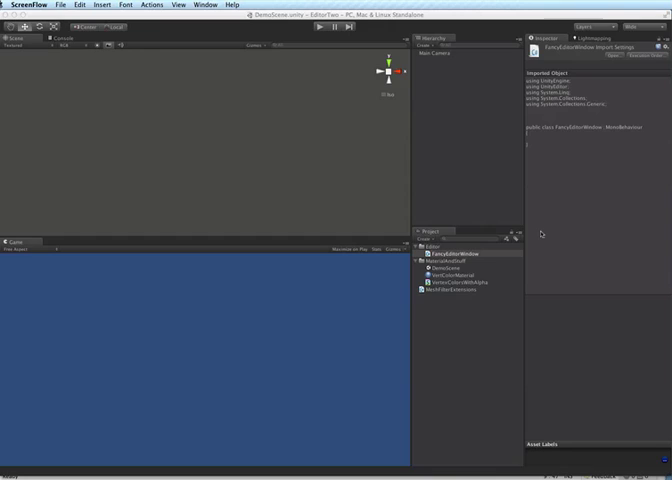
pyautogui.moveTo(544, 240)
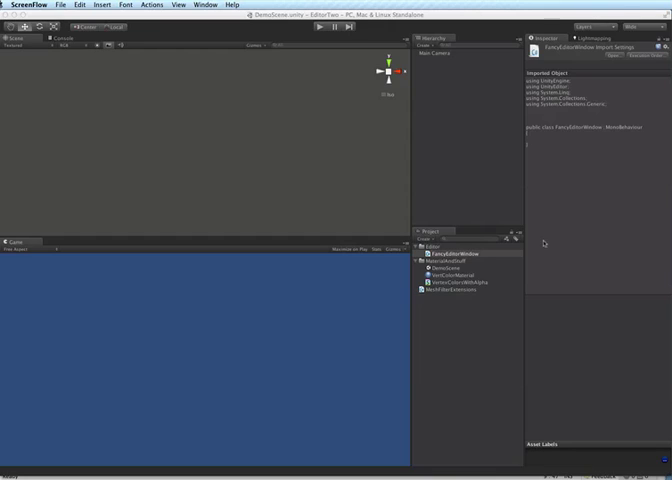
pyautogui.moveTo(544, 244)
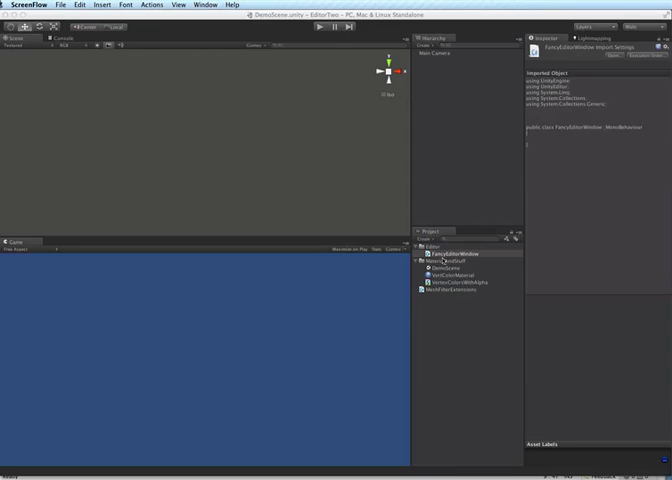
# Expand the Assets folders, inspect a mesh, and open MeshFilterExtensions.cs in MonoDevelop.
pyautogui.click(444, 272)
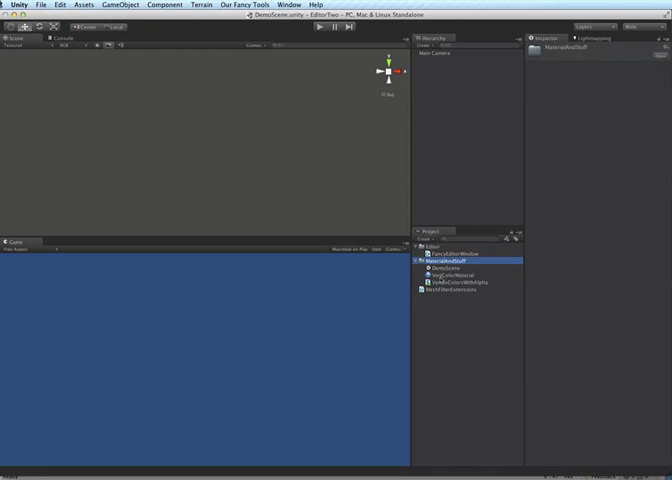
pyautogui.click(460, 274)
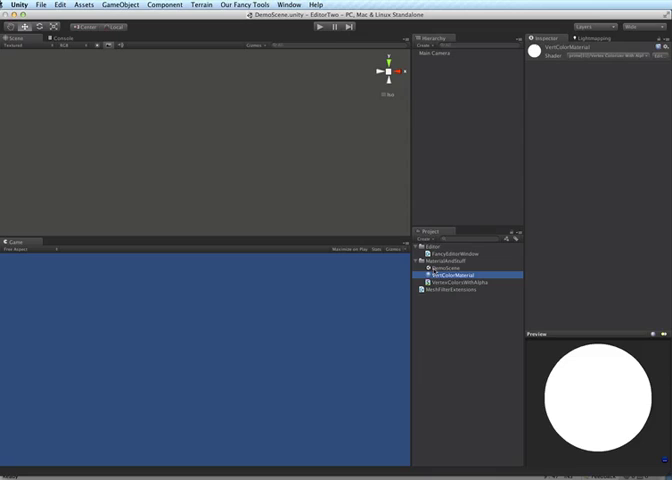
pyautogui.click(464, 290)
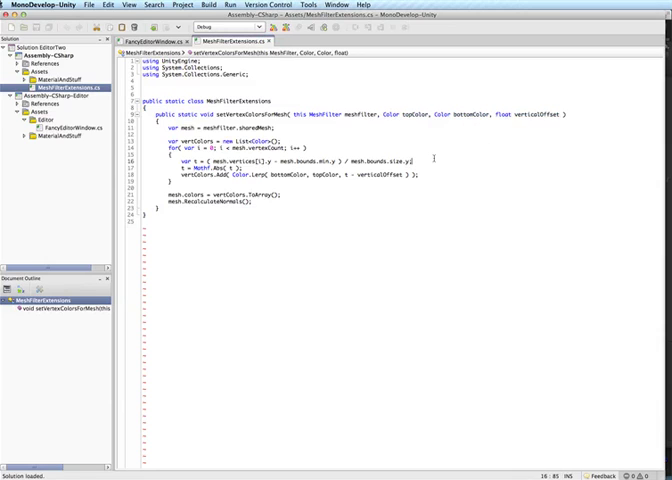
# Open FancyEditorWindow.cs from the Solution pane's Editor folder.
pyautogui.click(292, 194)
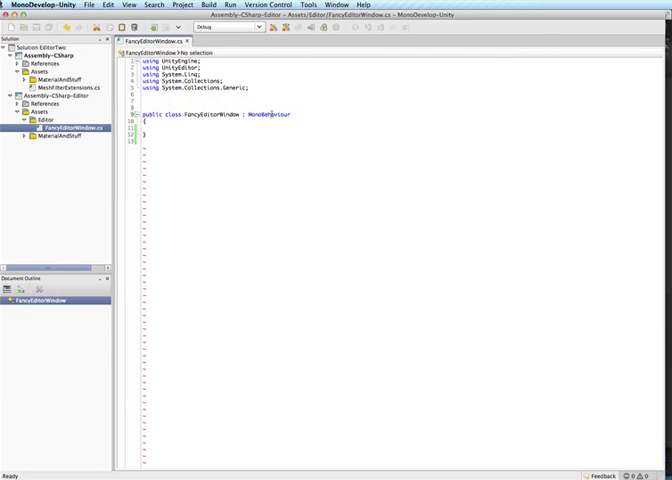
# Derive from EditorWindow and add static showEditor with [MenuItem("Our Fancy Tools/Show Editor...")].
pyautogui.write('EditorWindow')
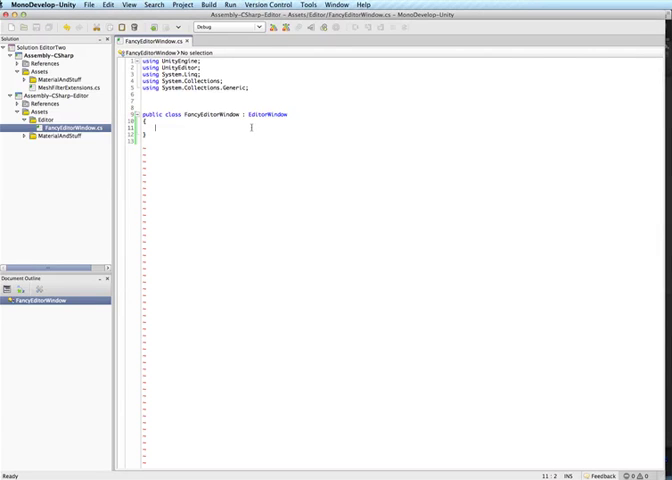
pyautogui.write('private static void showEditor()')
pyautogui.click(370, 134)
pyautogui.write('[')
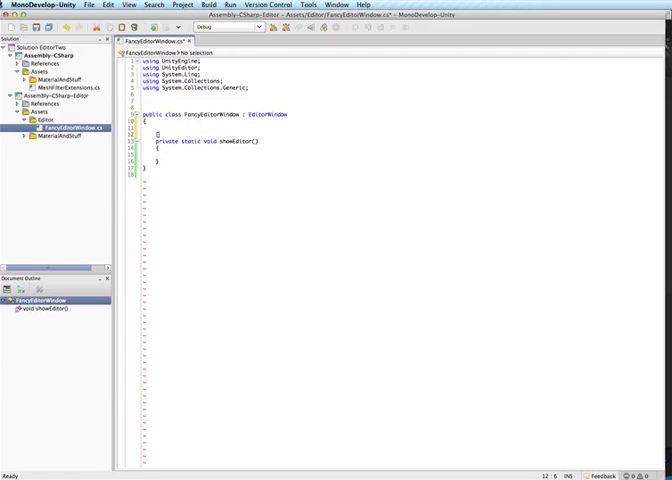
pyautogui.write('Uni')
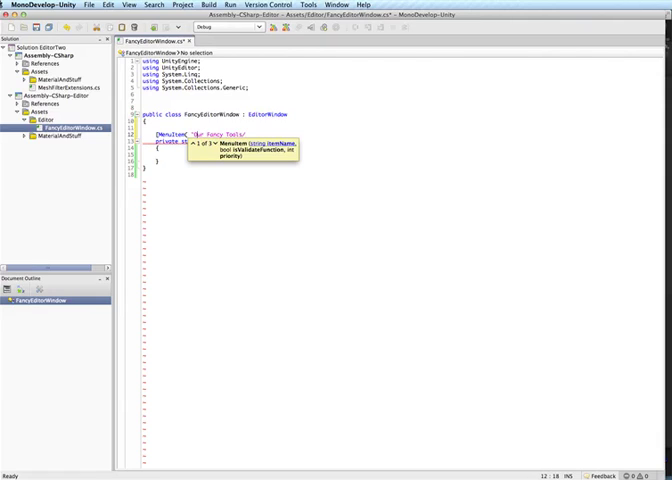
pyautogui.write('/Show')
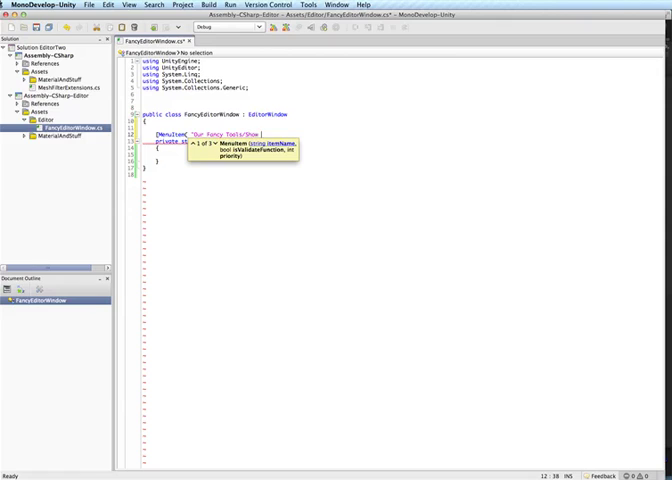
pyautogui.write('Editor..." )]')
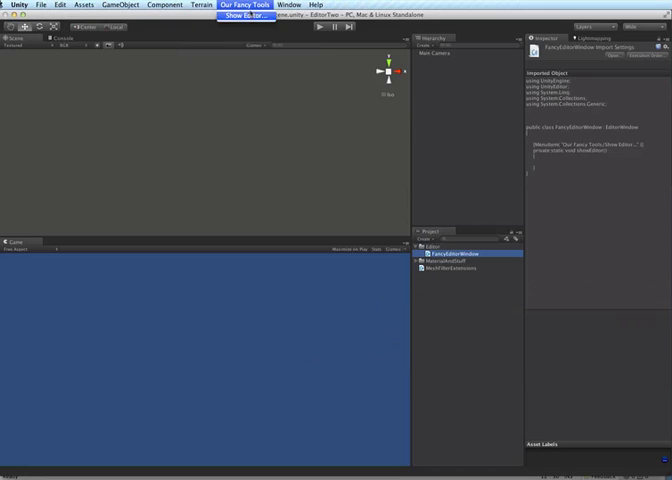
# Check the Our Fancy Tools menu in Unity, then reopen FancyEditorWindow.cs.
pyautogui.click(248, 16)
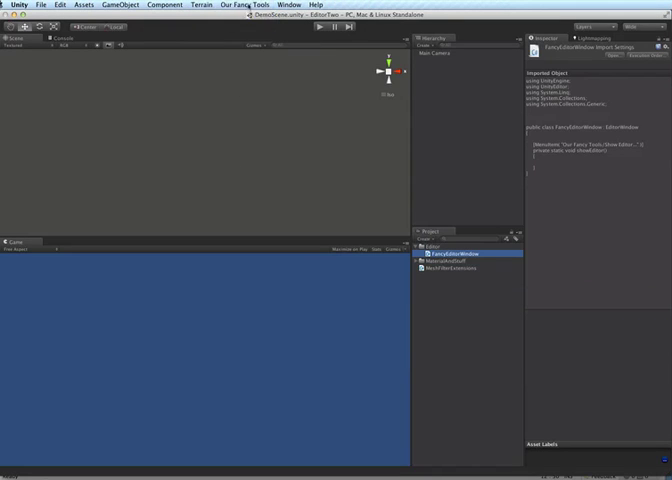
pyautogui.doubleClick(448, 256)
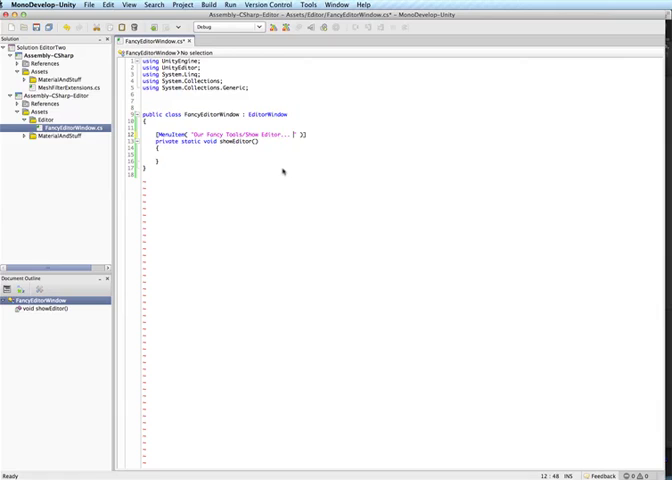
# Add private static bool showEditorValidator() with the same Show Editor... MenuItem attribute.
pyautogui.write('g')
pyautogui.write('private static void show')
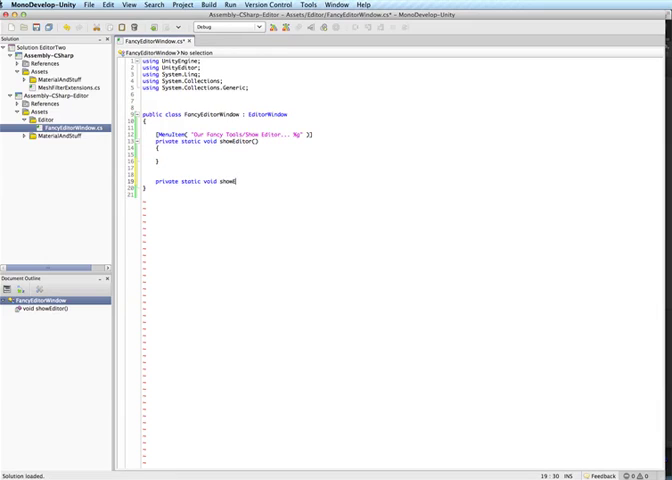
pyautogui.write('Editor')
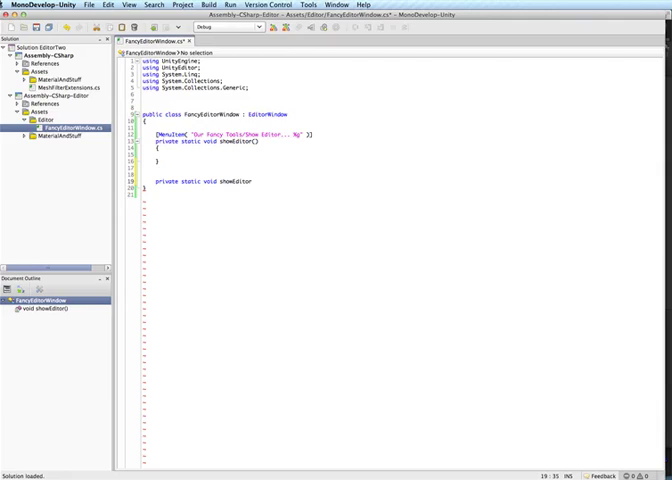
pyautogui.click(252, 180)
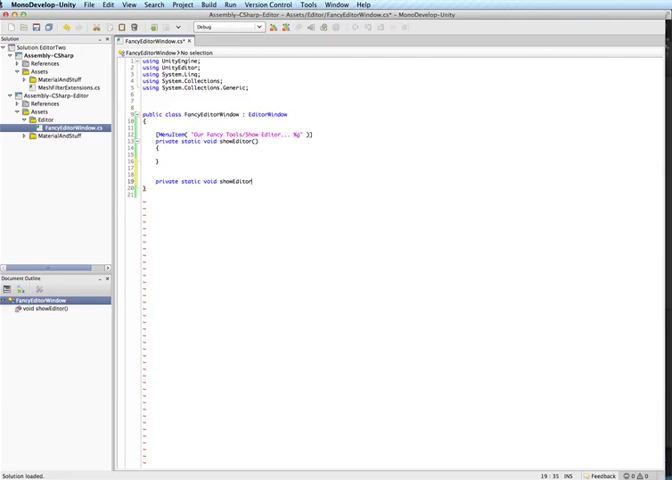
pyautogui.write('Validator()')
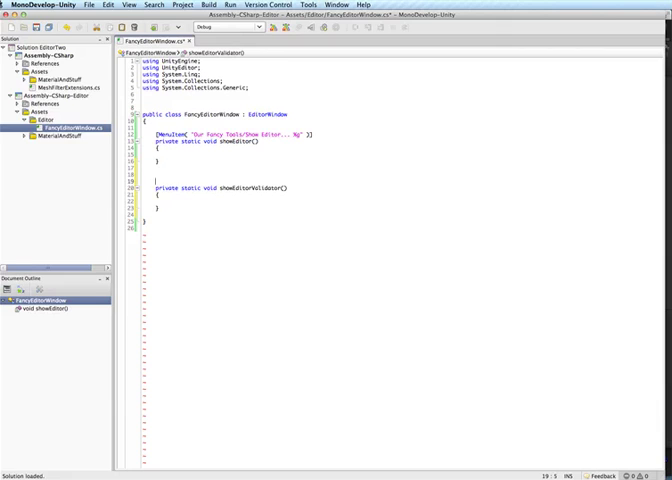
pyautogui.write('bool')
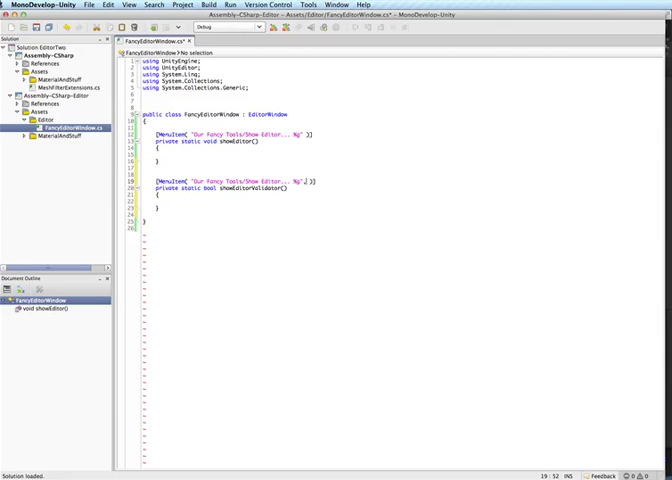
# Flag the second MenuItem with ", true" and make showEditorValidator return true.
pyautogui.write(', true')
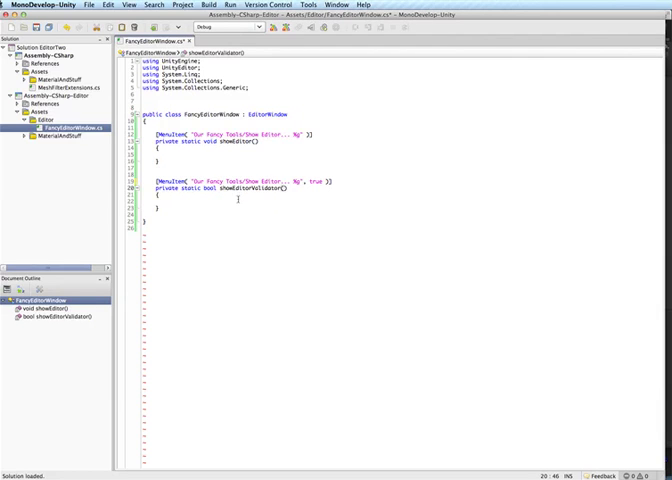
pyautogui.write('return false;')
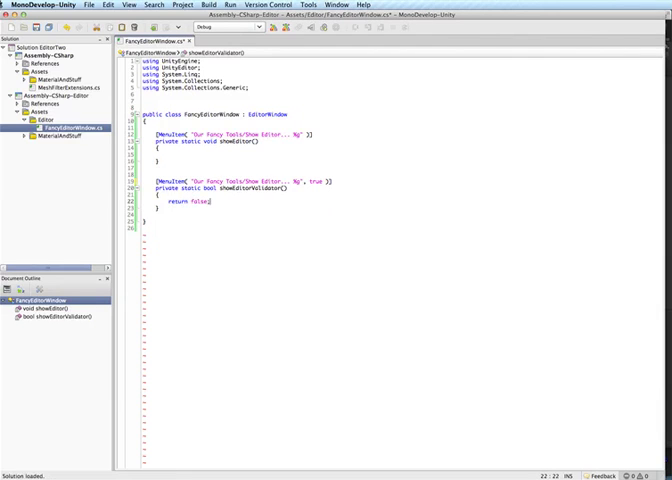
pyautogui.click(232, 4)
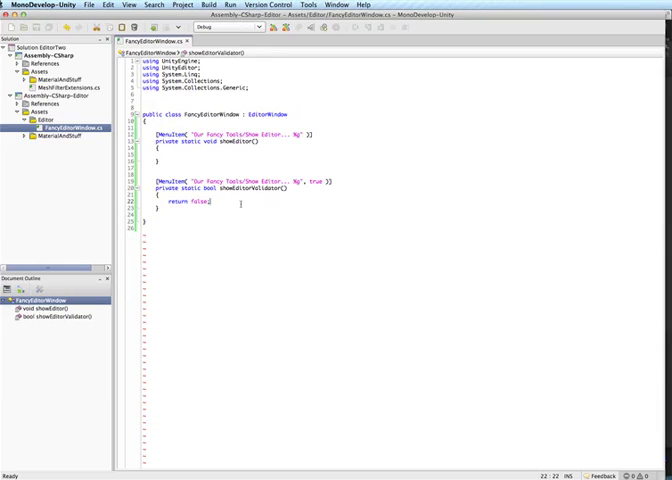
pyautogui.write('true')
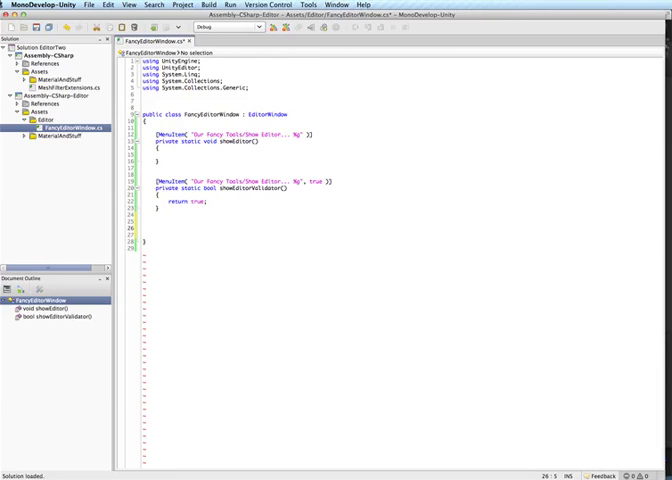
# Add void OnSelectionChange() that calls Debug.Log("asdfasdf").
pyautogui.write('void OnSelectionChange(')
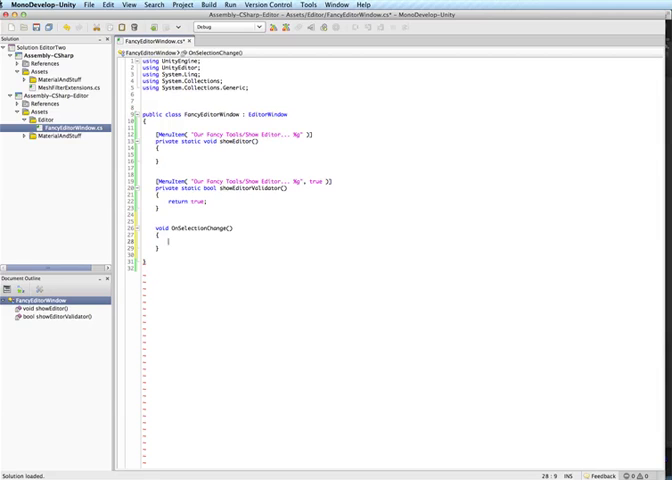
pyautogui.write('Debug.Log( "')
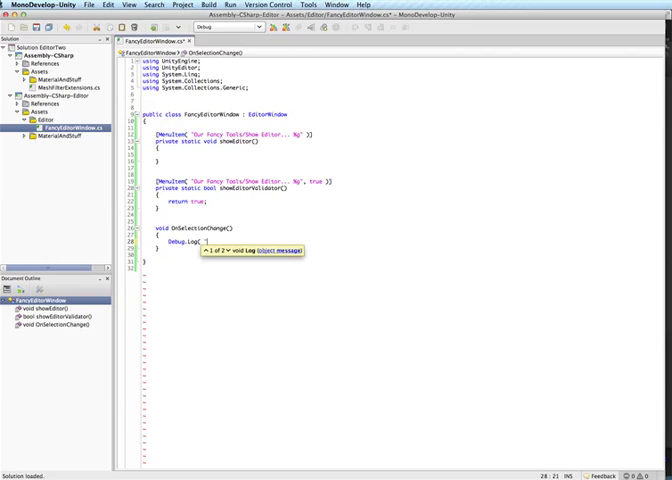
pyautogui.write('asdfasdf" );')
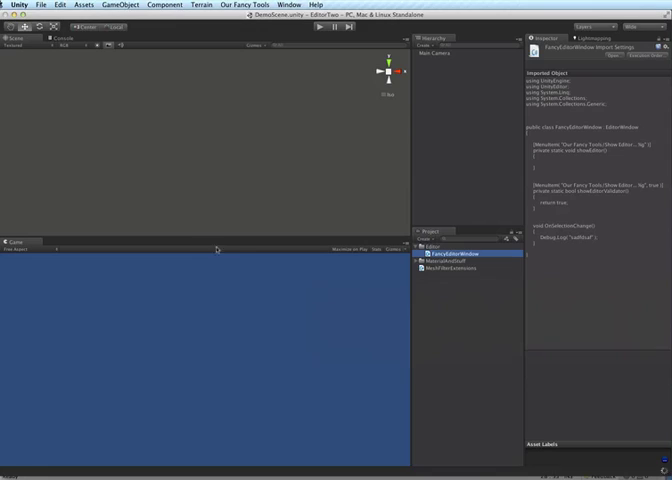
# Reopen FancyEditorWindow.cs from the Project panel in MonoDevelop.
pyautogui.click(18, 38)
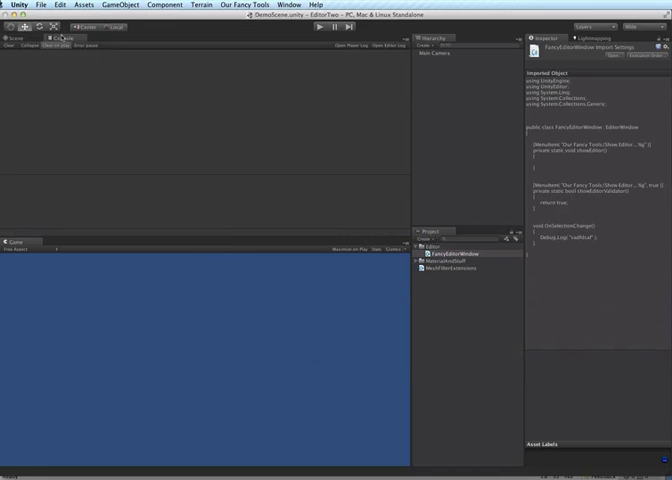
pyautogui.click(440, 54)
pyautogui.write('EditorWind')
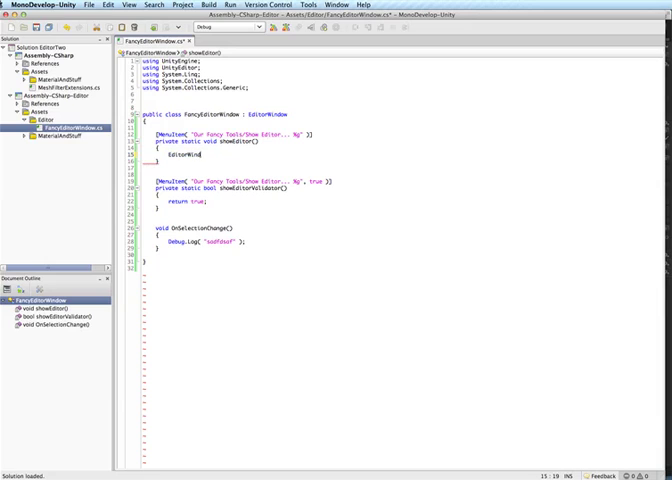
# Call EditorWindow.GetWindow<FancyEditorWindow> inside the show method via autocomplete.
pyautogui.write('.')
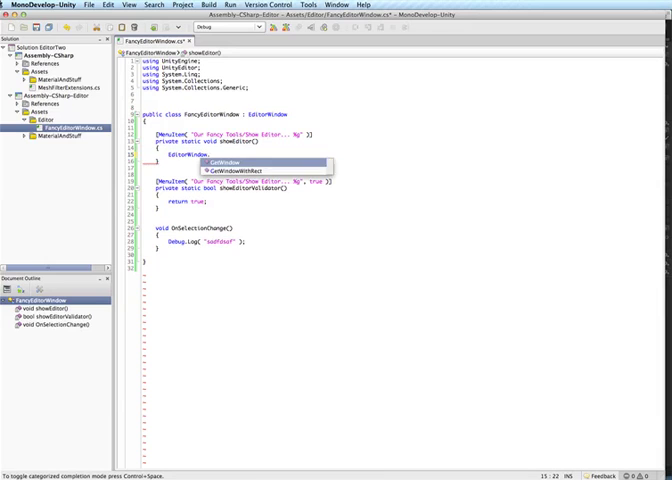
pyautogui.write('Get')
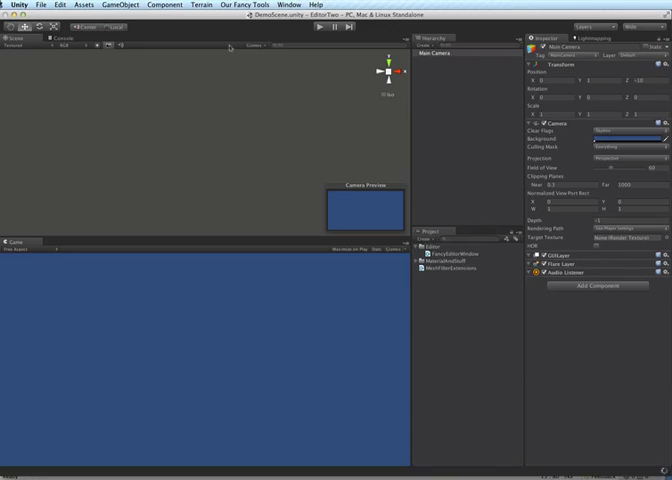
# Pass true to GetWindow, then show the editor window from Our Fancy Tools.
pyautogui.click(232, 4)
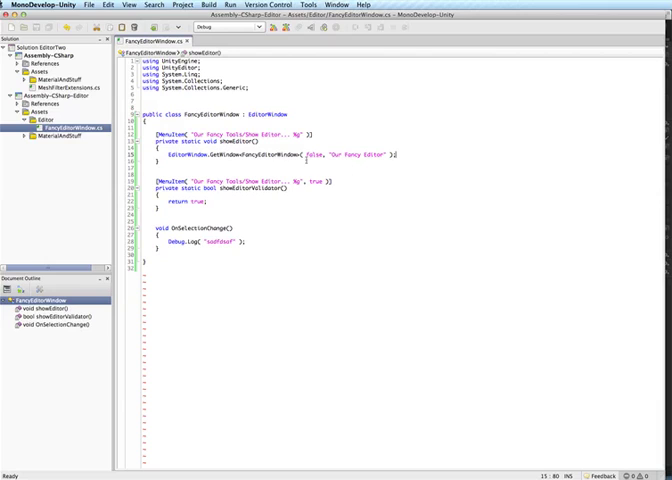
pyautogui.write('true')
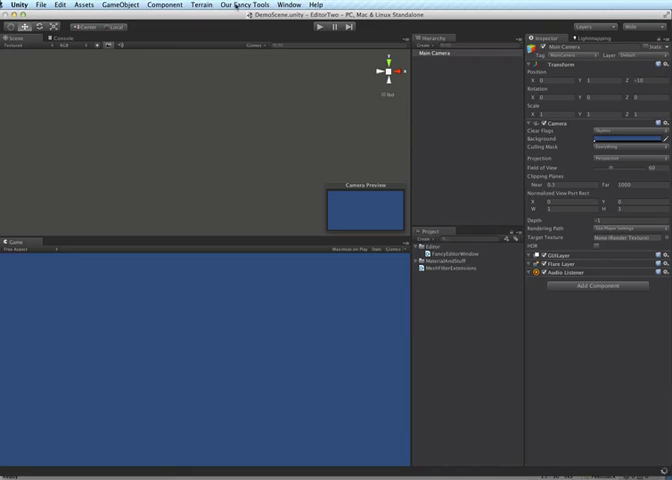
pyautogui.click(232, 4)
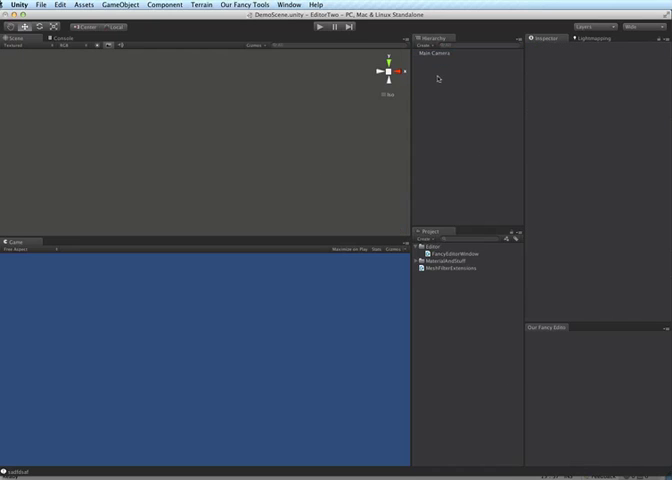
# Return to the FancyEditorWindow script to declare a private List<GameObject> _selectedGameObjects field.
pyautogui.click(436, 58)
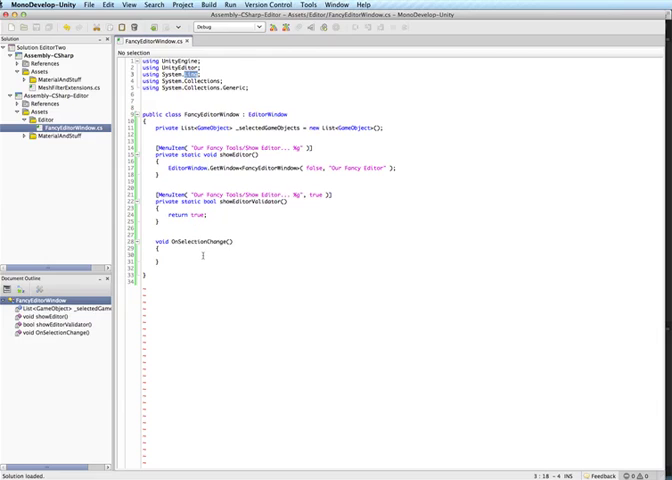
# Assign _selectedGameObjects from Selection.gameObjects filtered with Where(go => go.GetComponent<MeshFilter>() != null).ToList().
pyautogui.write('_selectedGameObjects =')
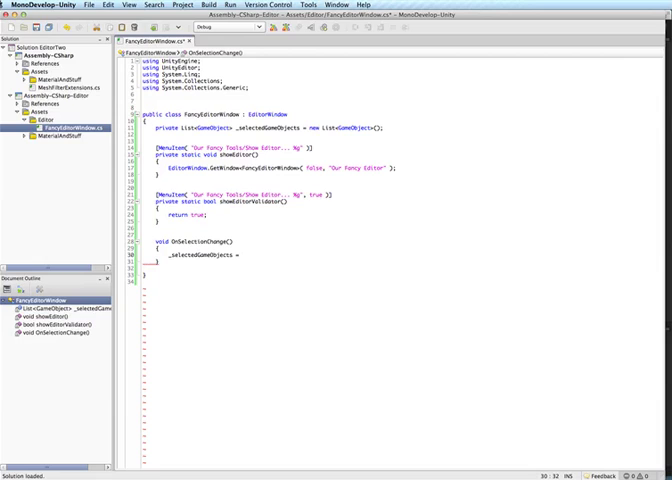
pyautogui.write('Selection.')
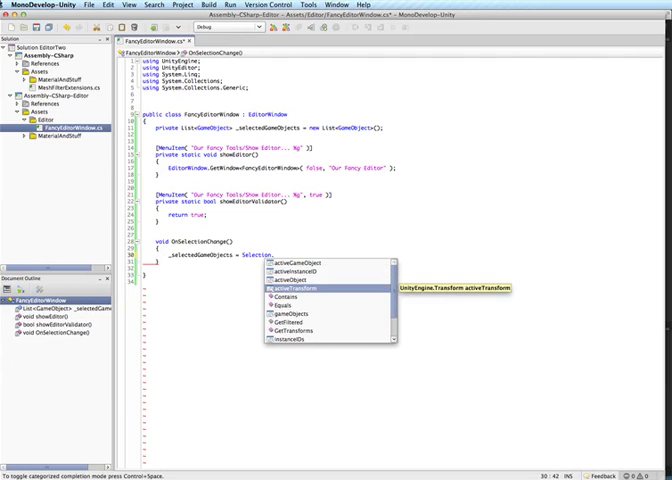
pyautogui.press('Down')
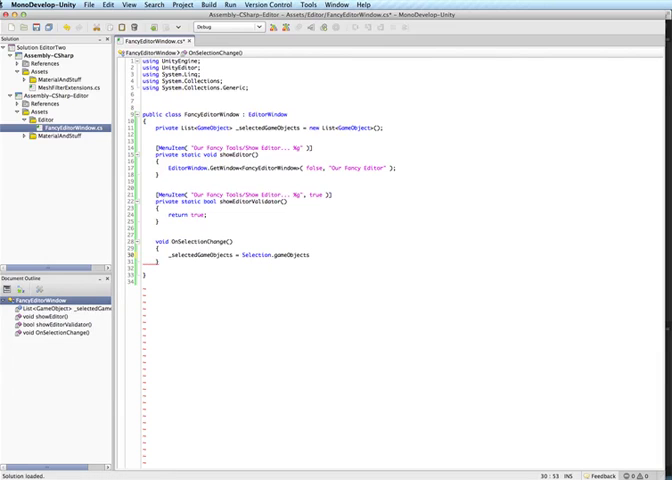
pyautogui.write('.Where(')
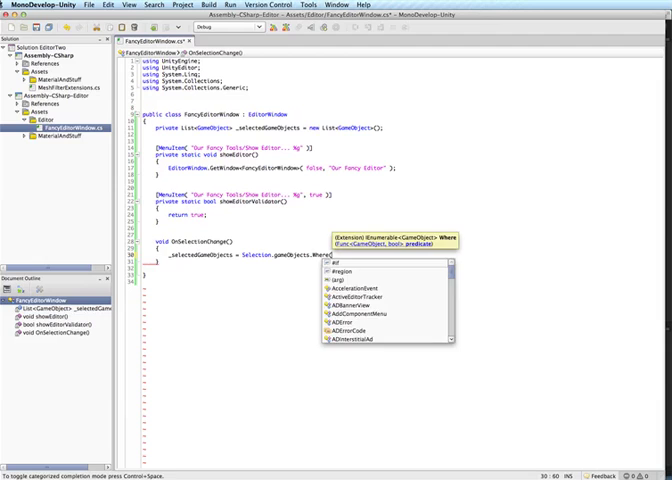
pyautogui.write('go => go.GetComponent')
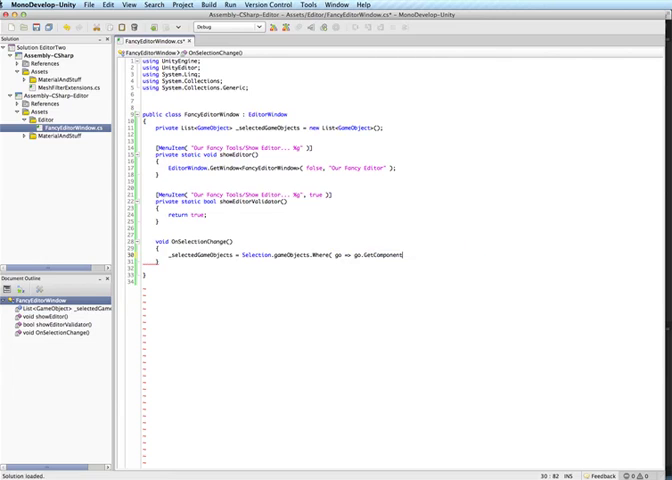
pyautogui.write('<MeshFilter>')
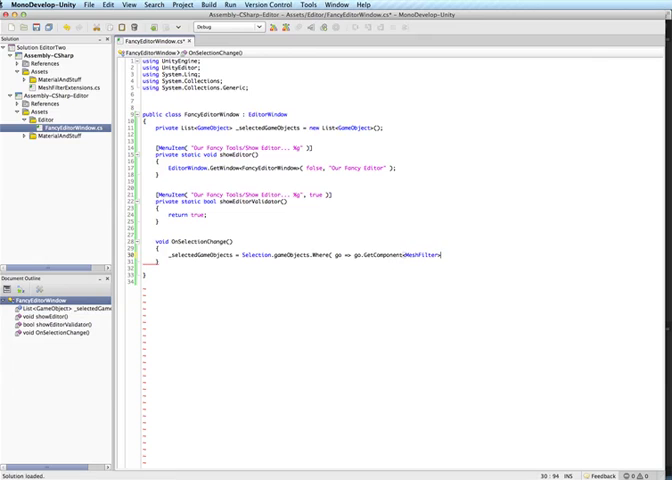
pyautogui.write('!= null ).to')
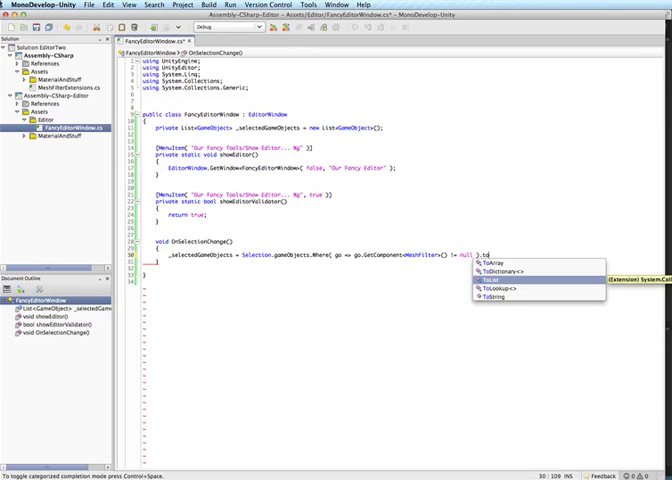
pyautogui.press('Return')
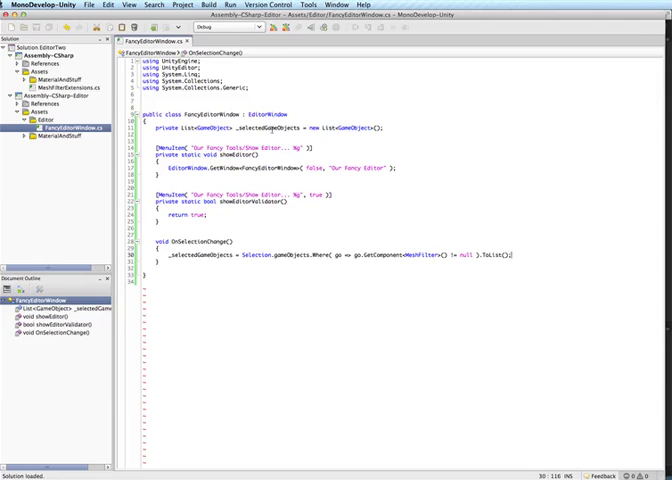
pyautogui.doubleClick(264, 124)
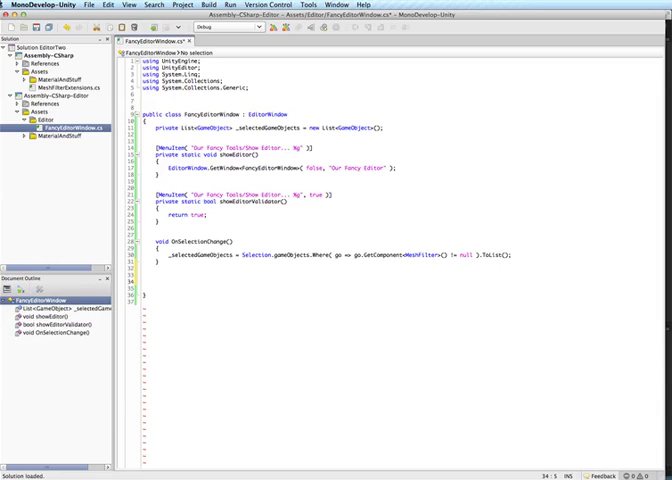
# Write void OnGUI() beginning a scroll view stored in a new private Vector2 _scrollPosition field.
pyautogui.write('void OnGUI(')
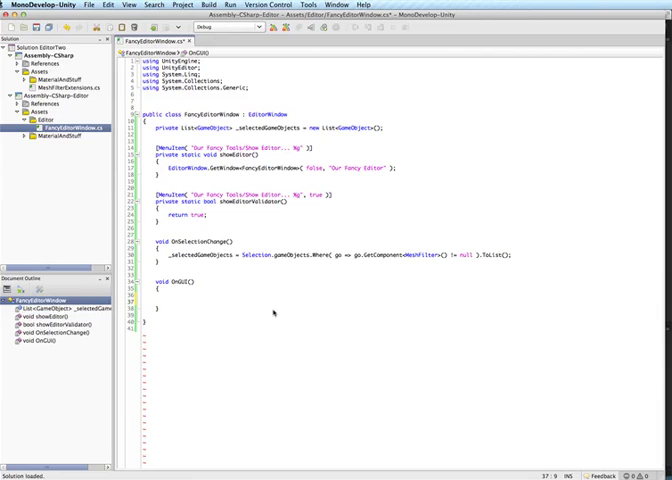
pyautogui.write('EditorGUILayout.BeginScrollView(')
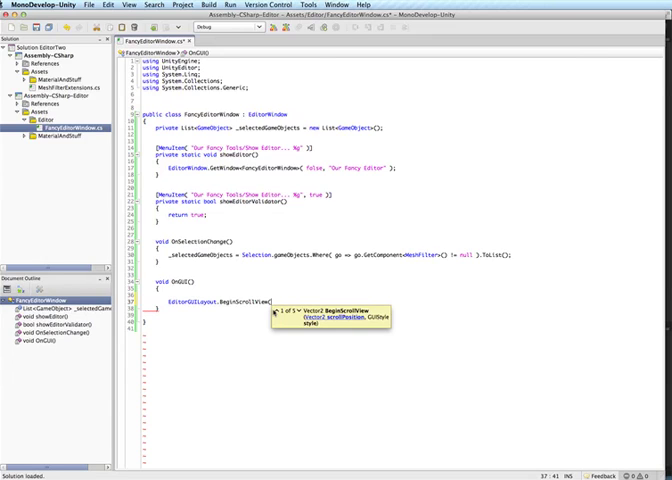
pyautogui.write('_scrollPosition );')
pyautogui.write('private')
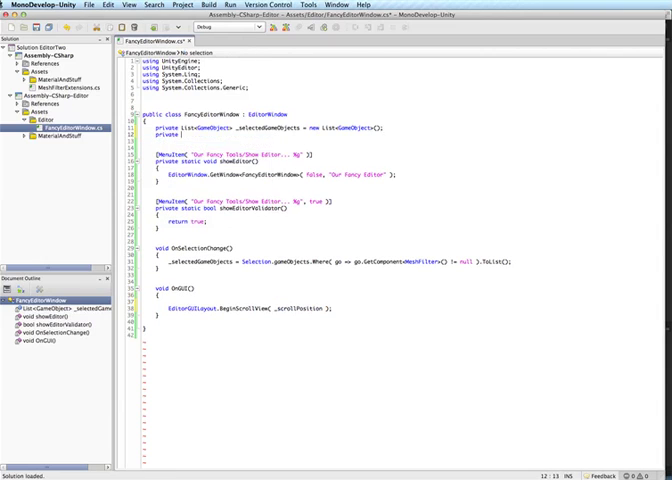
pyautogui.write('Vector2 _scrollPosition;')
pyautogui.write('foreach( var go')
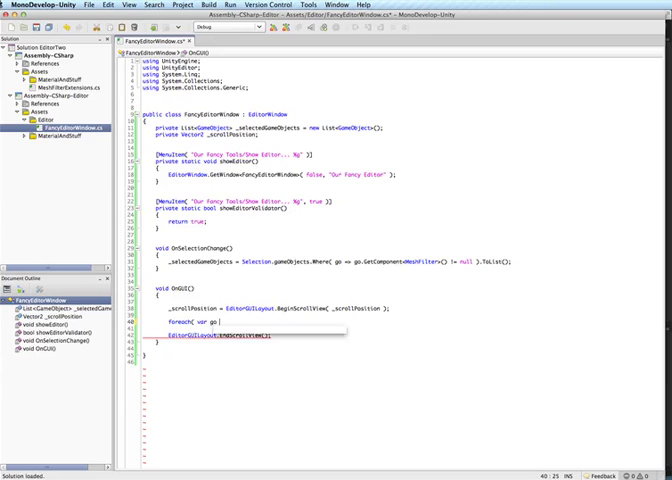
# Add foreach (var go in _selectedGameObjects) with BeginHorizontal/EndHorizontal rows and close with EndScrollView.
pyautogui.write('in _selectedGameObjects )')
pyautogui.write('{')
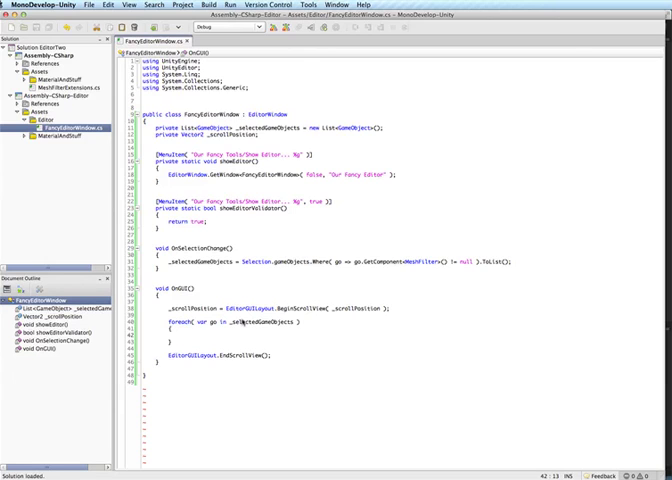
pyautogui.write('Ed')
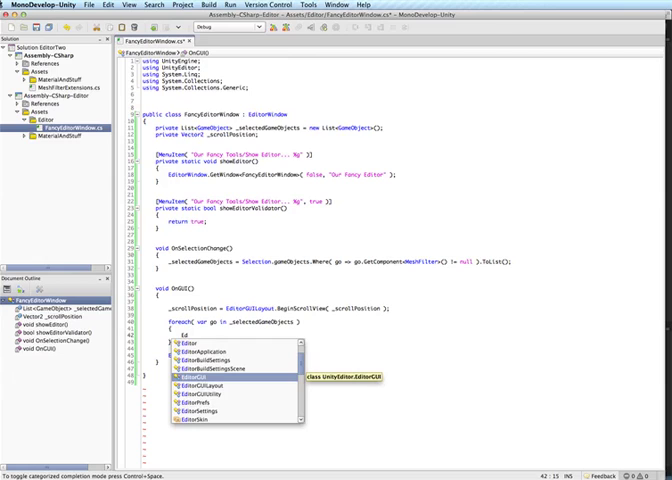
pyautogui.write('EditorGUILayout.be')
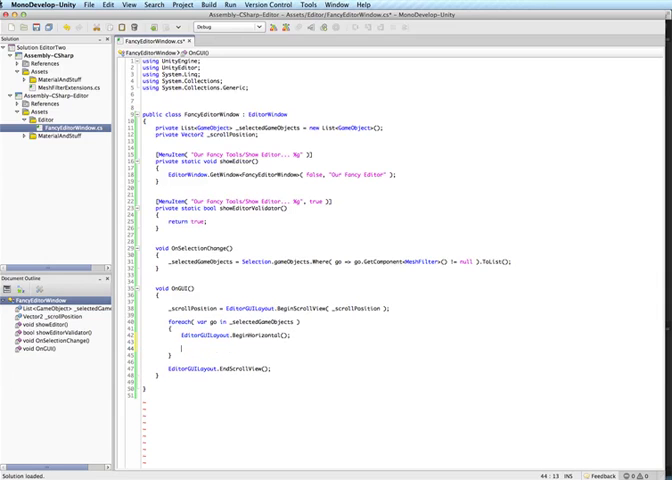
pyautogui.write('e')
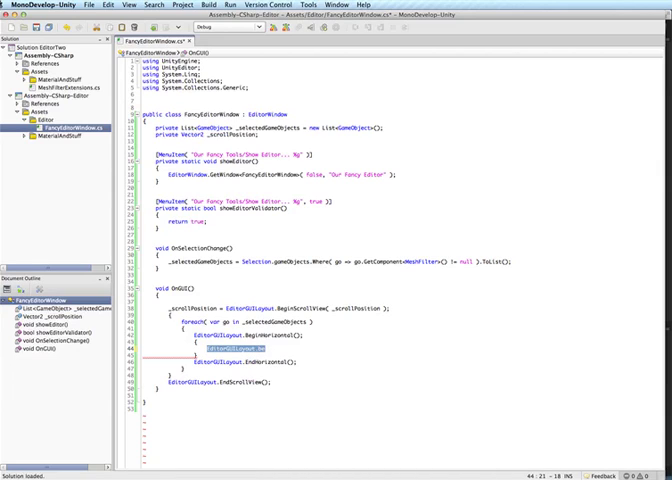
pyautogui.write('pre')
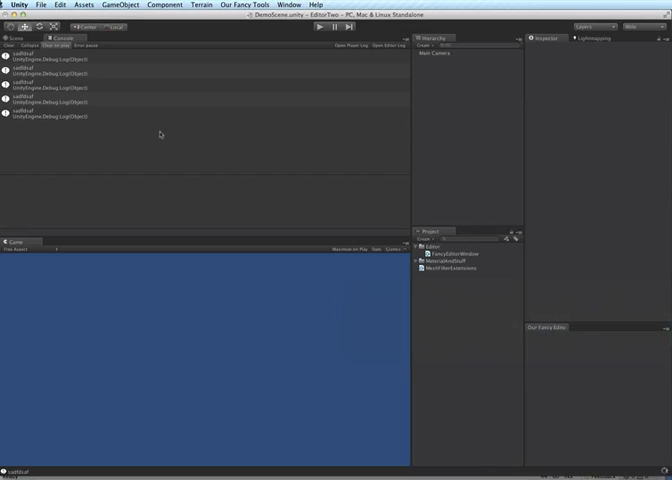
# Create a Cube, a Sphere and a Capsule via GameObject > Create Other and place them apart.
pyautogui.click(10, 46)
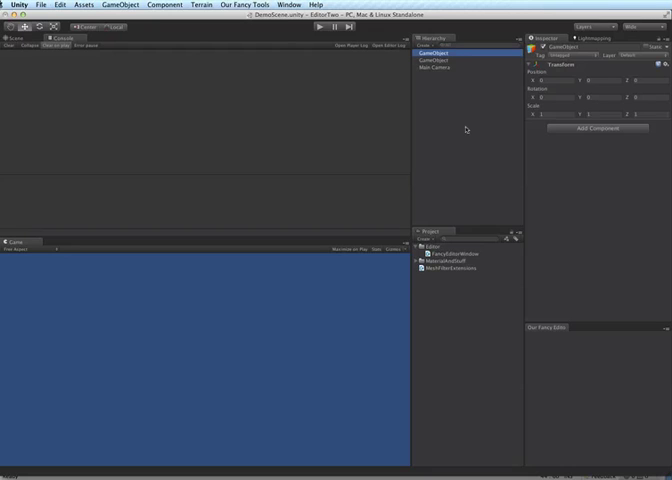
pyautogui.click(64, 4)
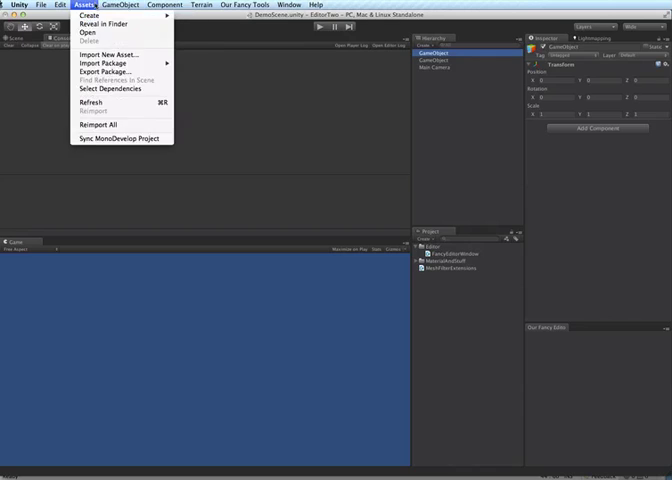
pyautogui.click(120, 4)
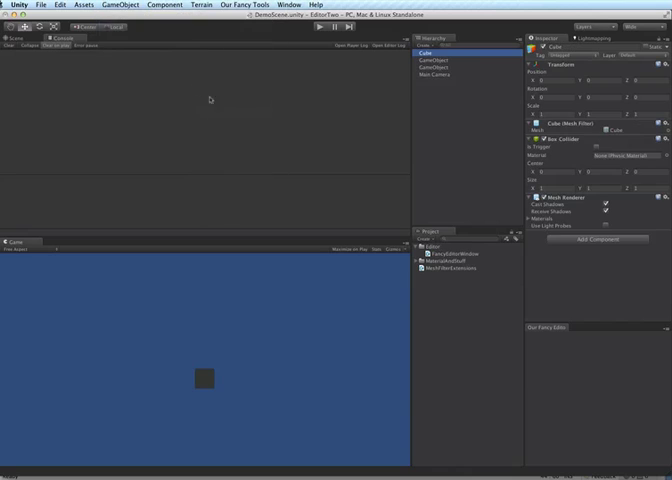
pyautogui.click(120, 4)
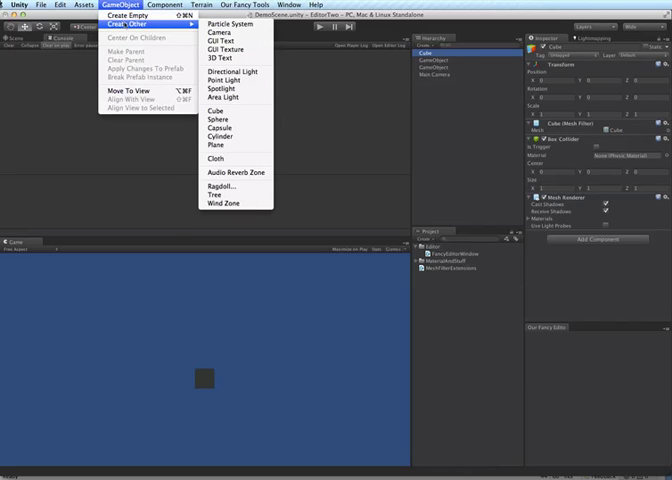
pyautogui.click(212, 124)
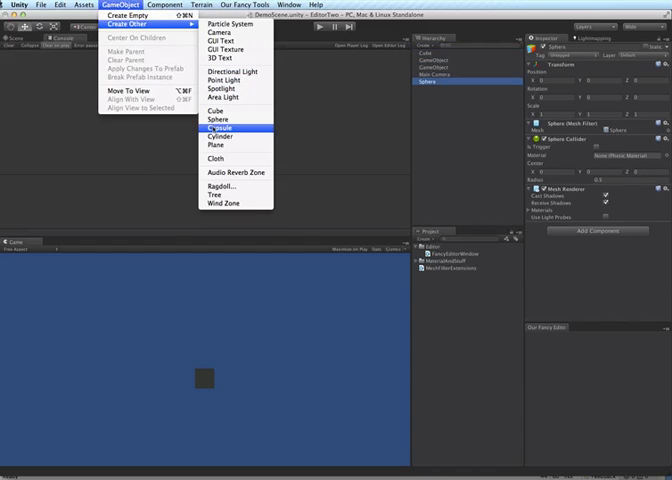
pyautogui.click(216, 128)
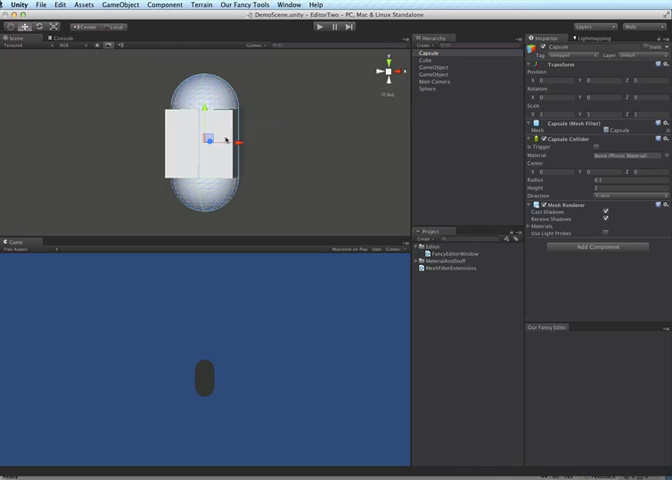
pyautogui.click(424, 60)
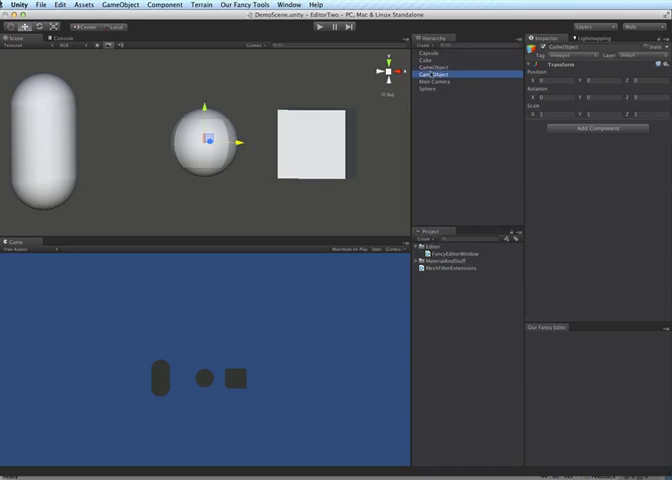
pyautogui.click(432, 60)
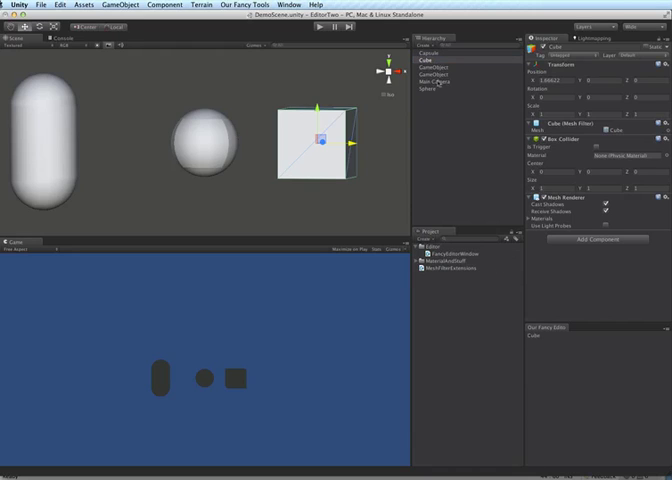
pyautogui.click(428, 88)
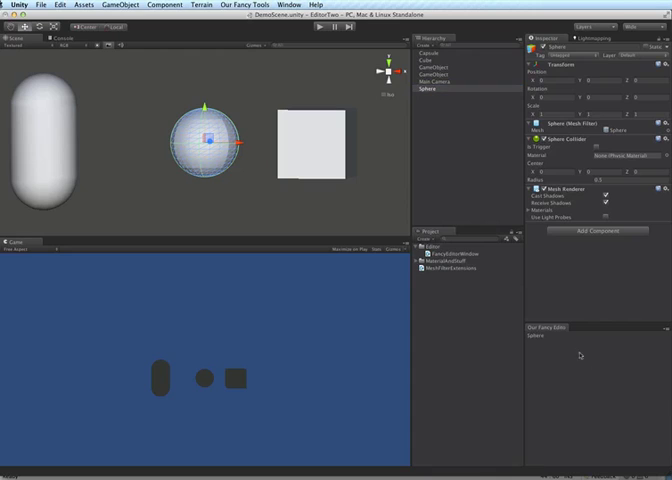
pyautogui.moveTo(256, 160)
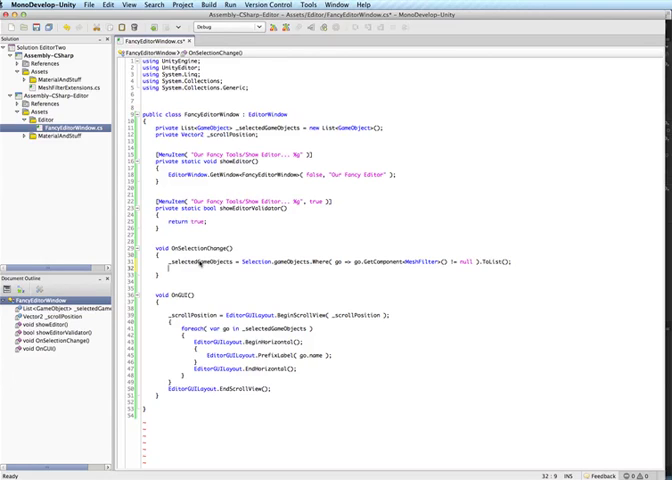
pyautogui.moveTo(200, 264)
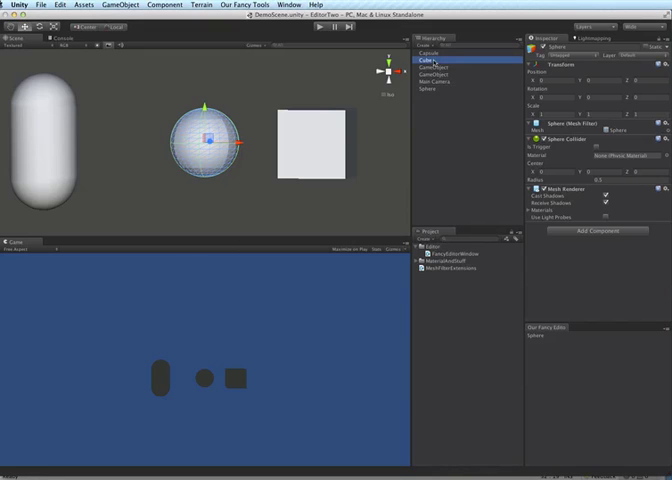
# Shift-select the Cube, Capsule and Sphere so the Fancy Editor lists all three.
pyautogui.click(436, 92)
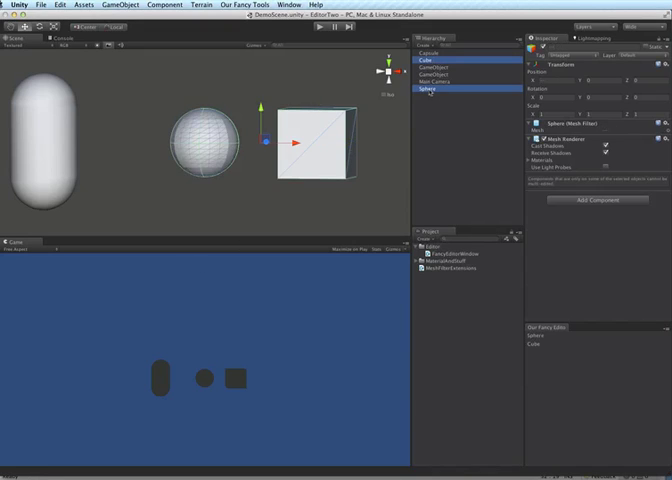
pyautogui.click(440, 50)
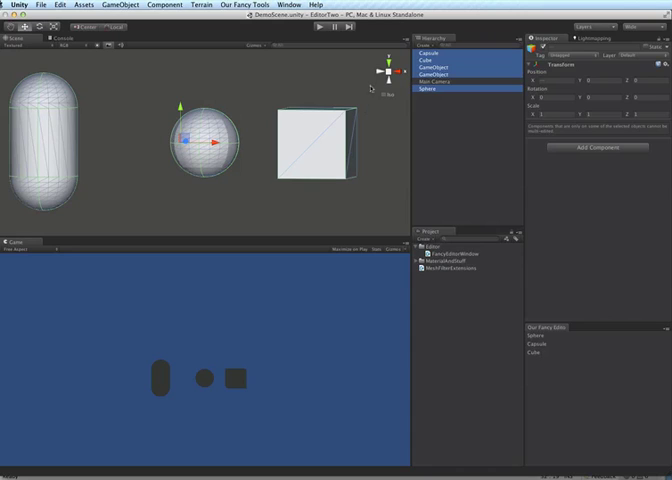
pyautogui.click(432, 52)
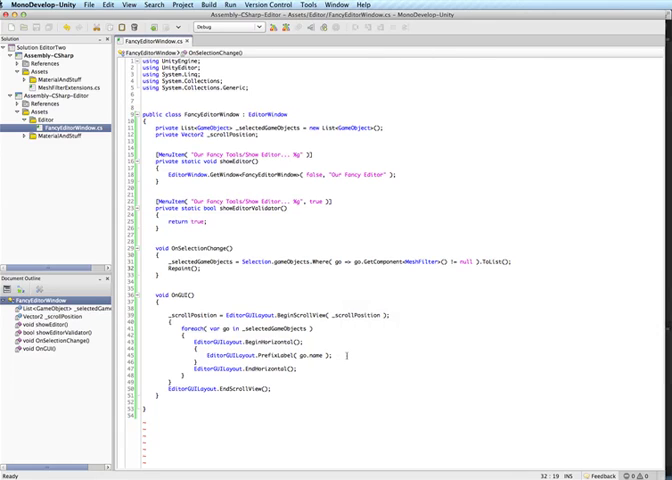
# Add Top and Bottom ColorFields, a Swap button and a GUILayout.Button per selected object, then test in Unity.
pyautogui.write('Ed')
pyautogui.write('GUILayout.Button( "Apply Vertex Colors" ')
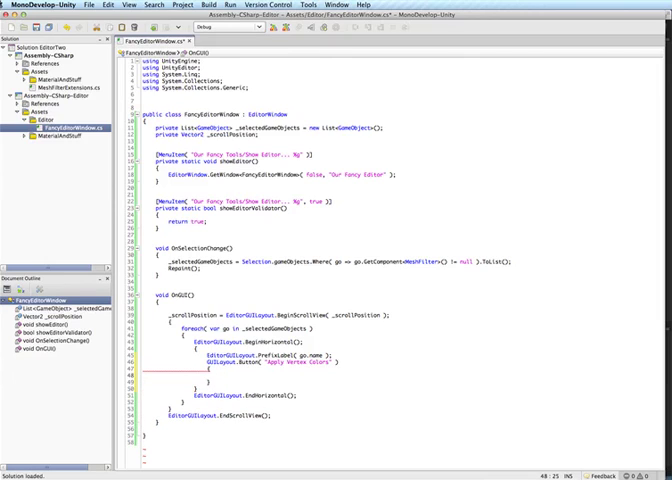
pyautogui.write('// apply')
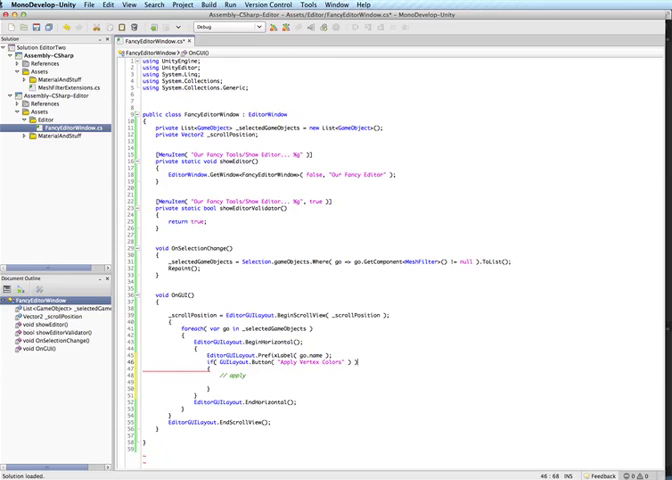
pyautogui.click(220, 384)
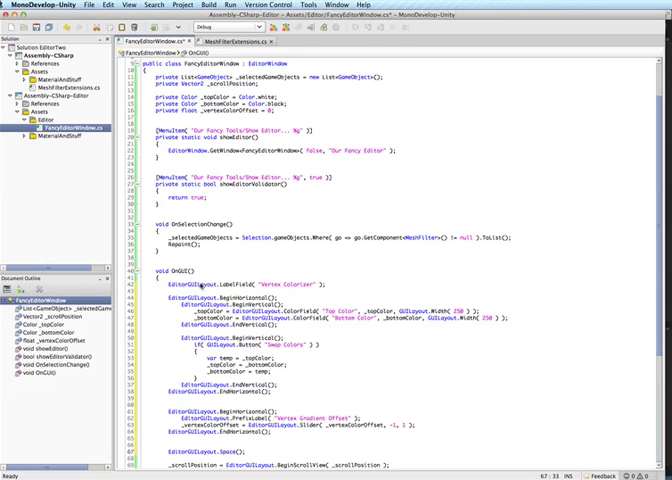
pyautogui.scroll(-3)
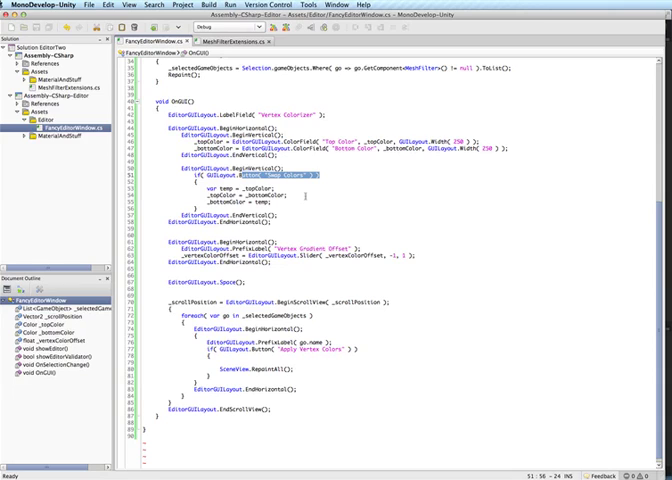
pyautogui.click(496, 320)
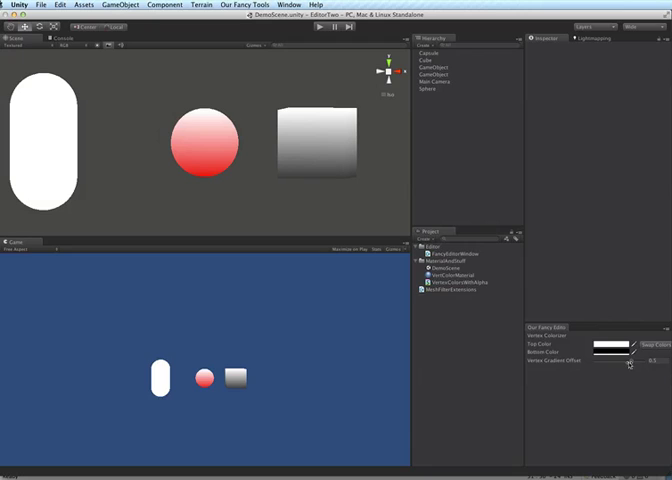
# Inspect the Fancy Editor's new colour pickers and Swap button in Unity.
pyautogui.click(434, 92)
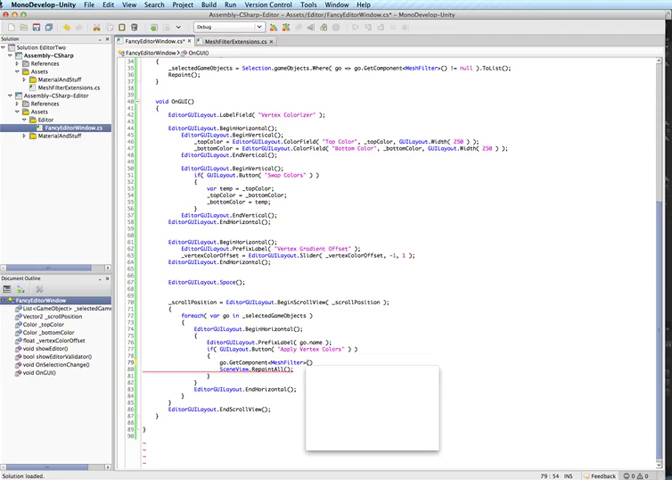
# Call the set-vertex-colors function with _topColor and _bottomColor inside the Apply Vertex Colors block, then save.
pyautogui.write('.se')
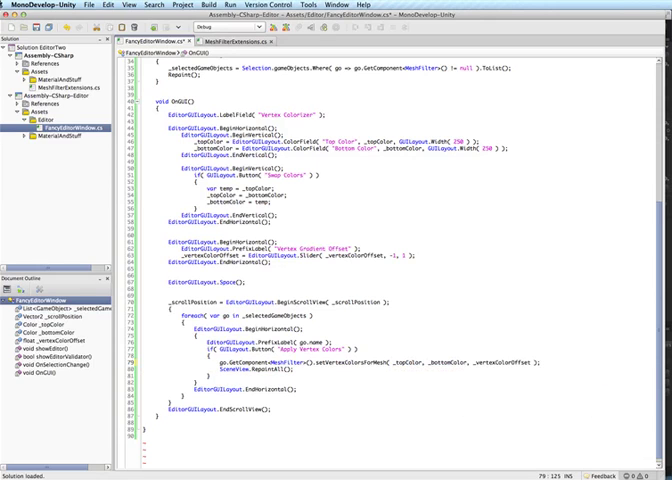
pyautogui.press('cmd+tab')
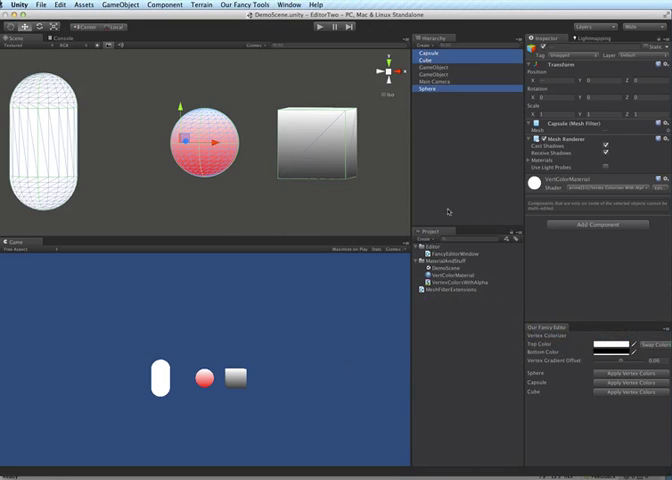
# Select the Sphere and start choosing a gradient colour from a Fancy Editor swatch.
pyautogui.click(428, 88)
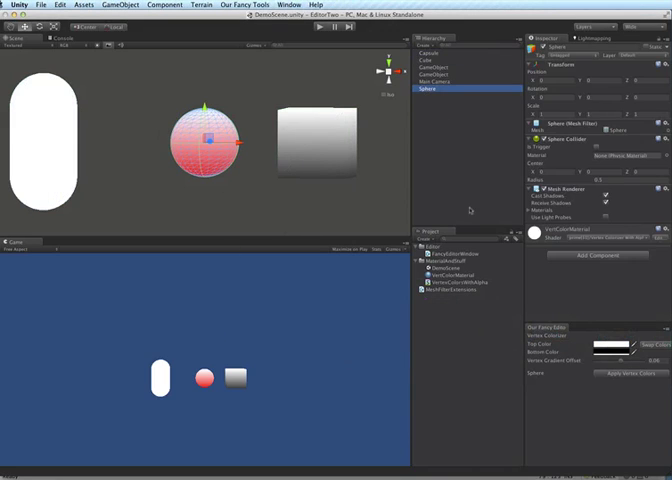
pyautogui.click(604, 344)
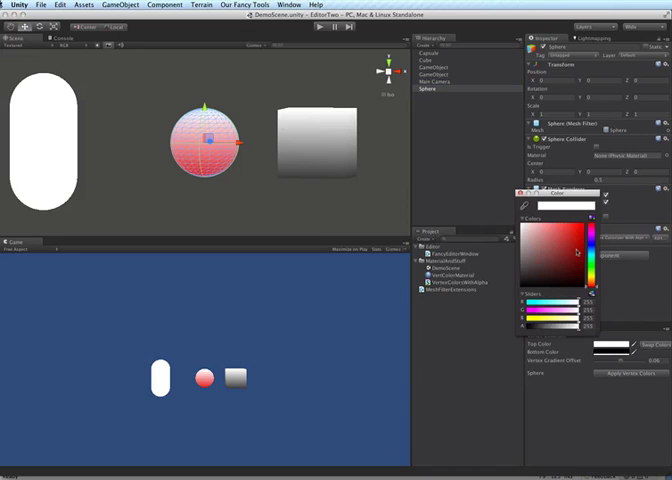